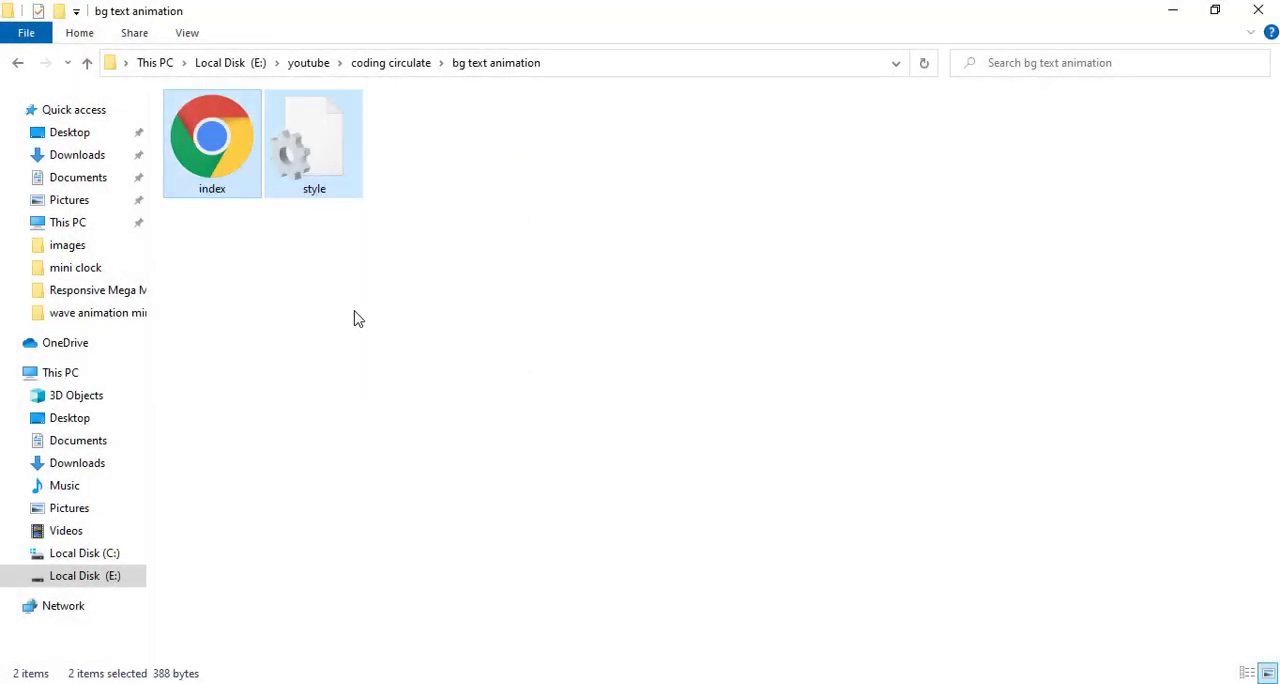
pyautogui.doubleClick(211, 143)
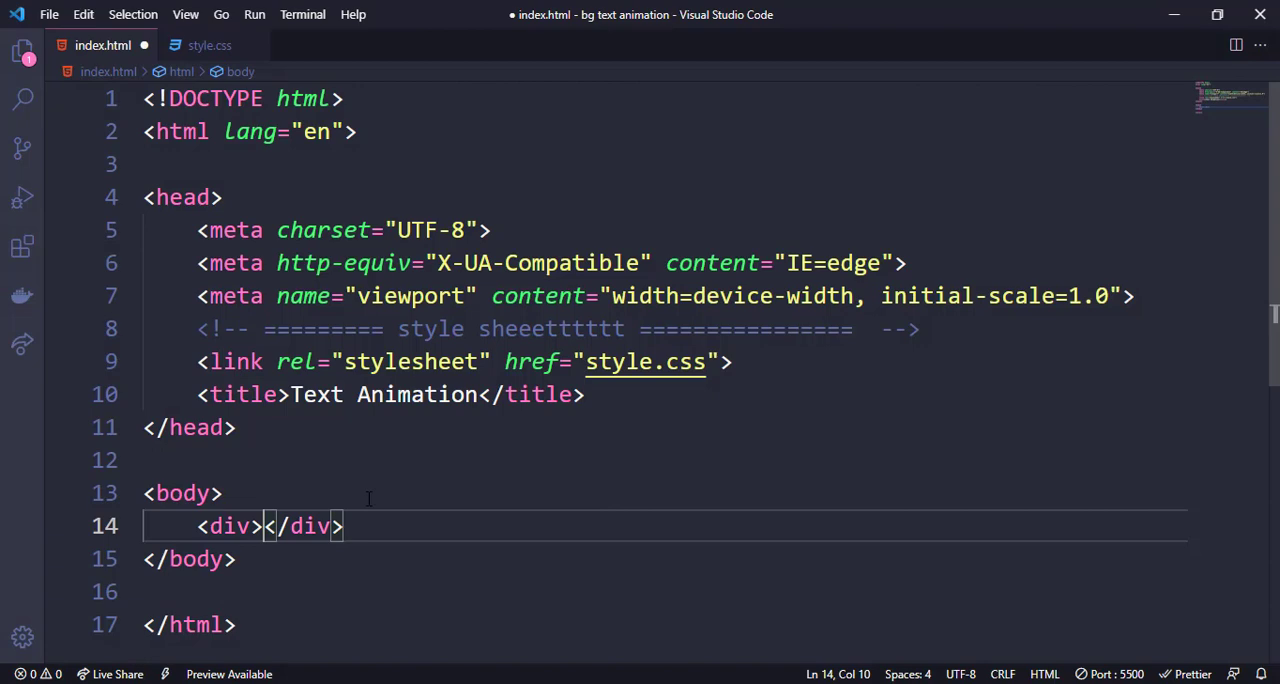
pyautogui.write('class=""')
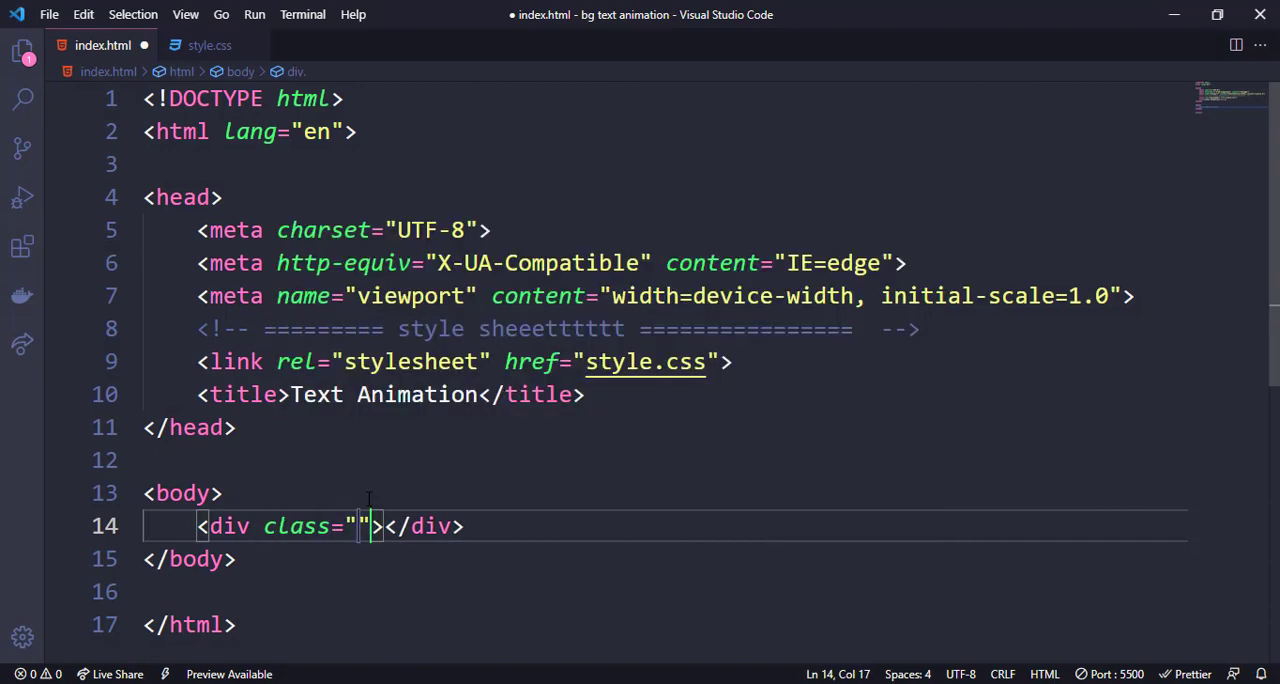
pyautogui.write('container')
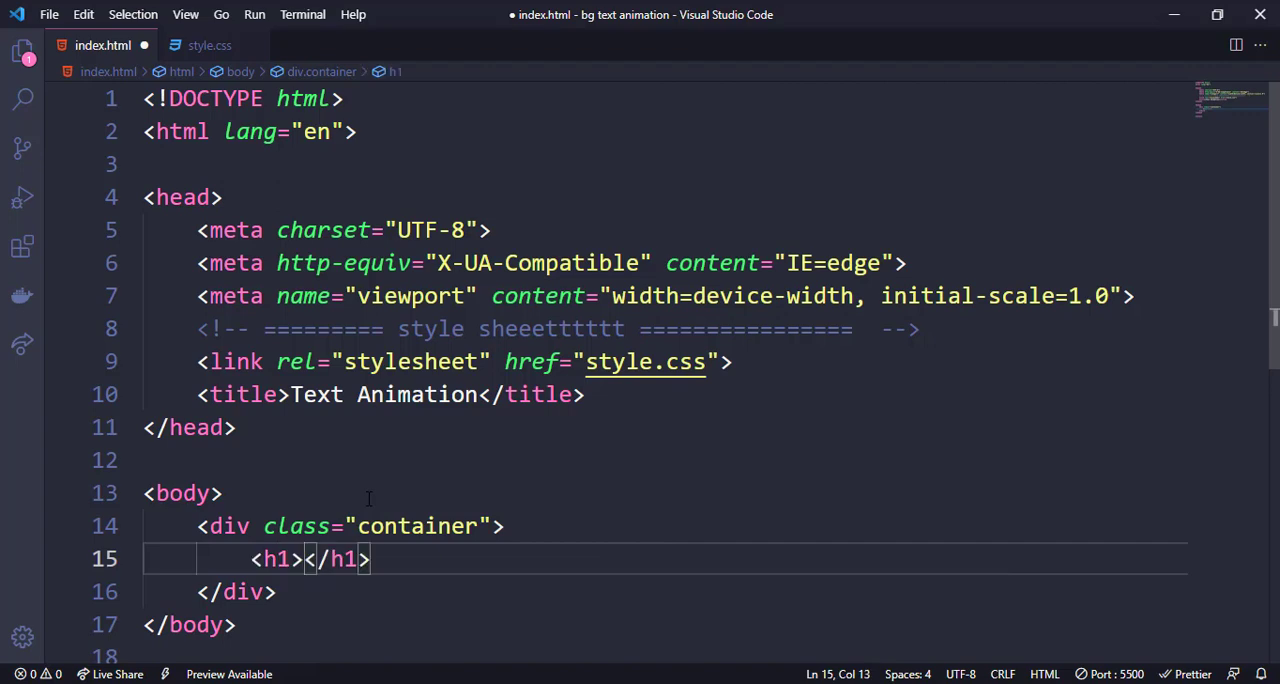
pyautogui.write('@Codi')
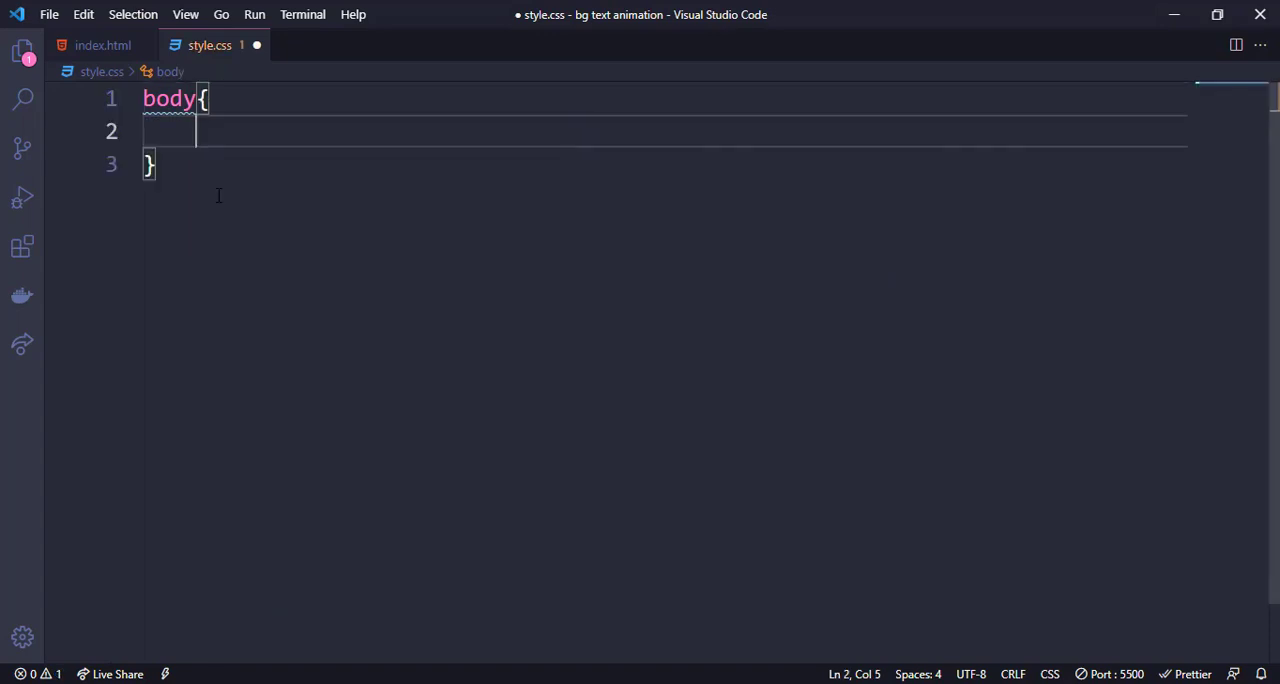
# Step: Give body a #353535 background, 100vh flex centring, hidden overflow and a font-family
pyautogui.write('background: #;')
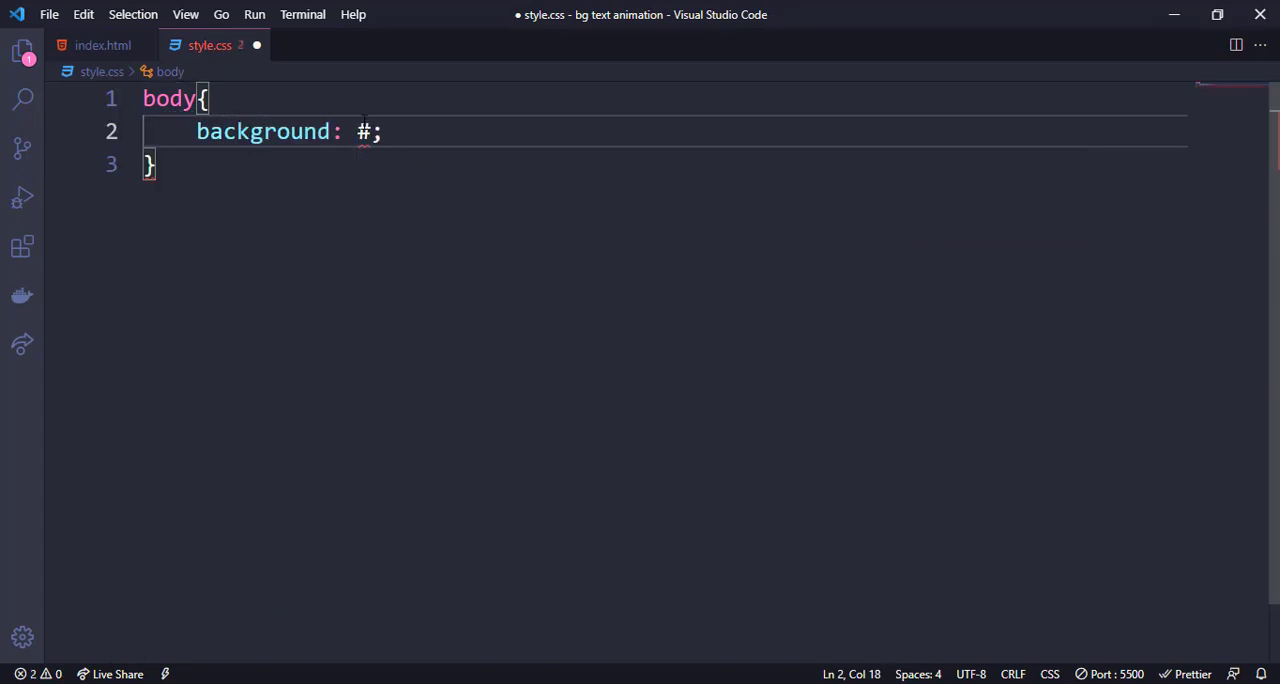
pyautogui.write('353535')
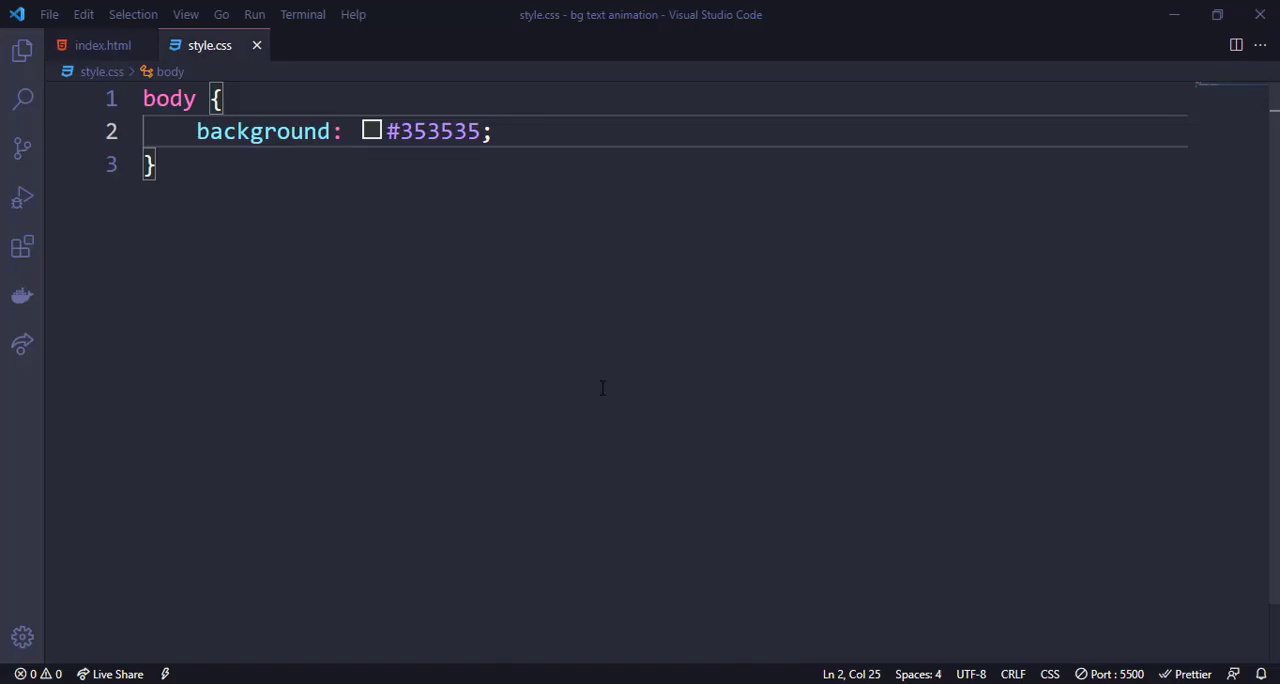
pyautogui.write('h')
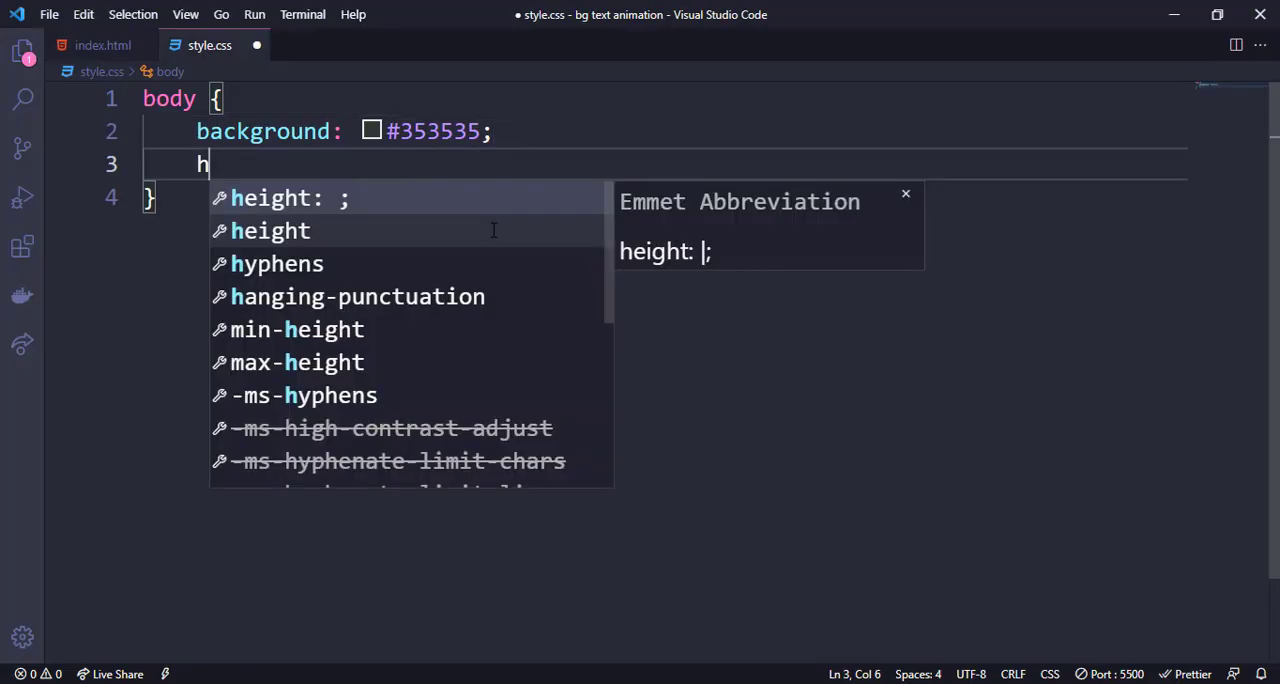
pyautogui.write('eight: 100vh;')
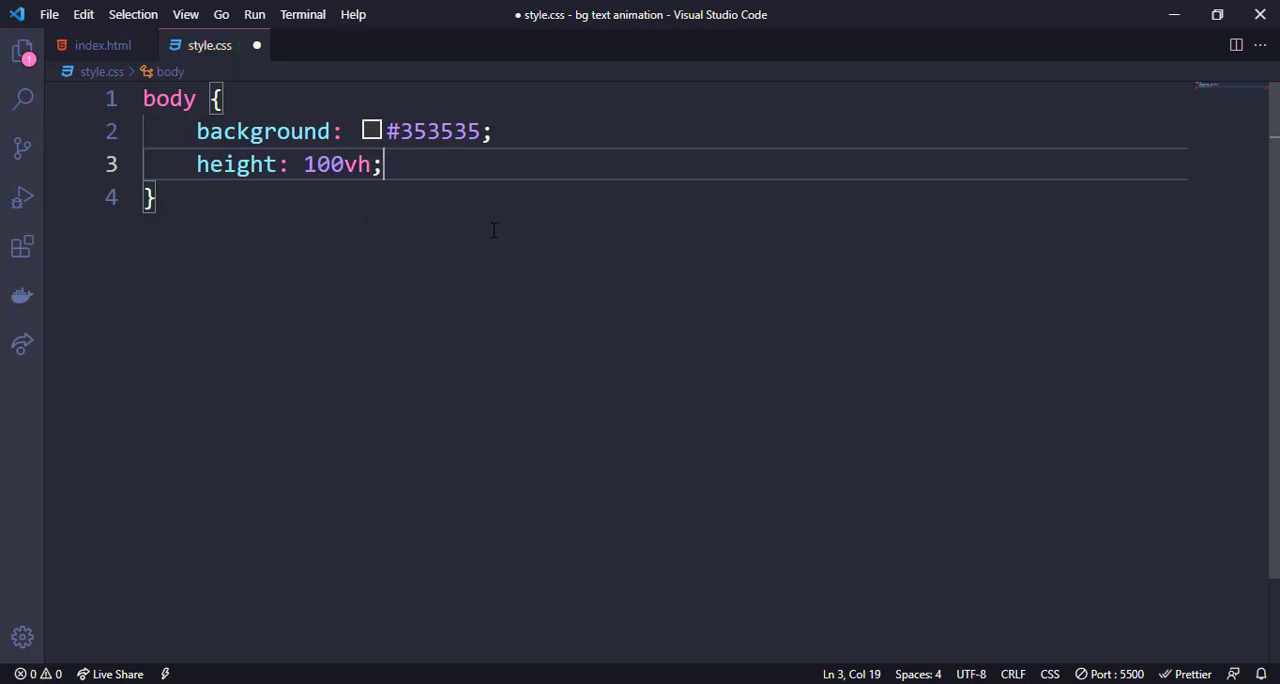
pyautogui.write('display: flex;')
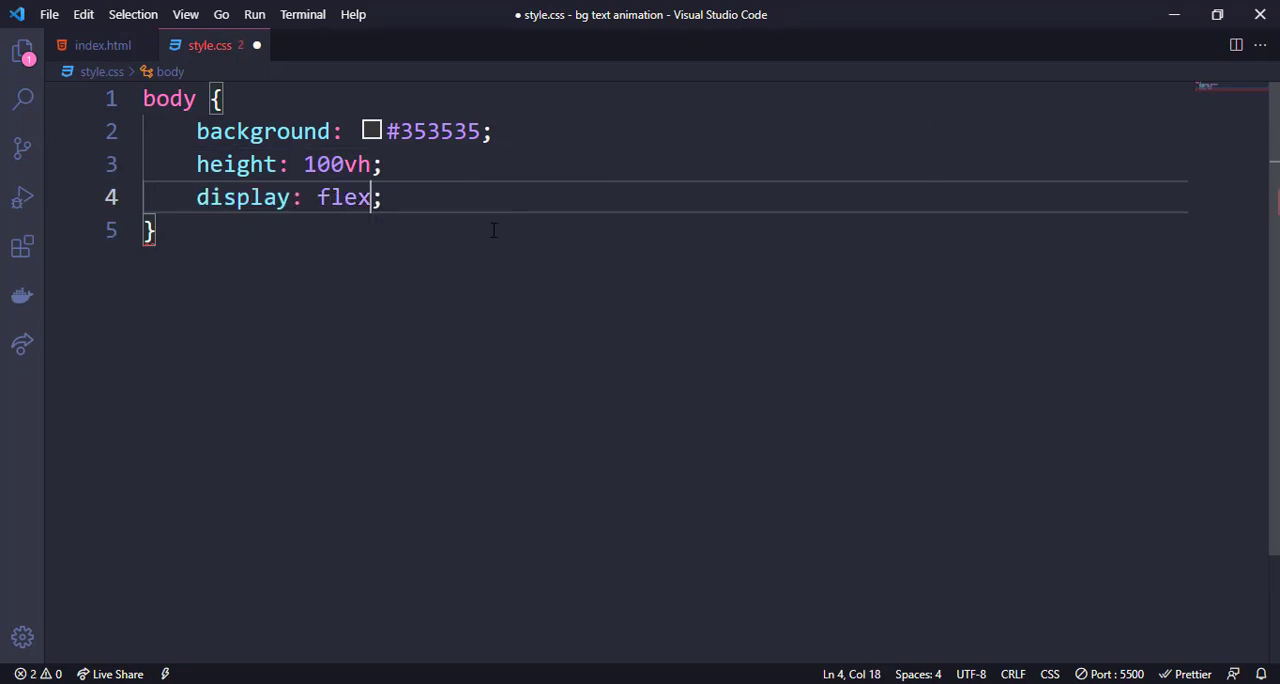
pyautogui.write('justify-content: center;')
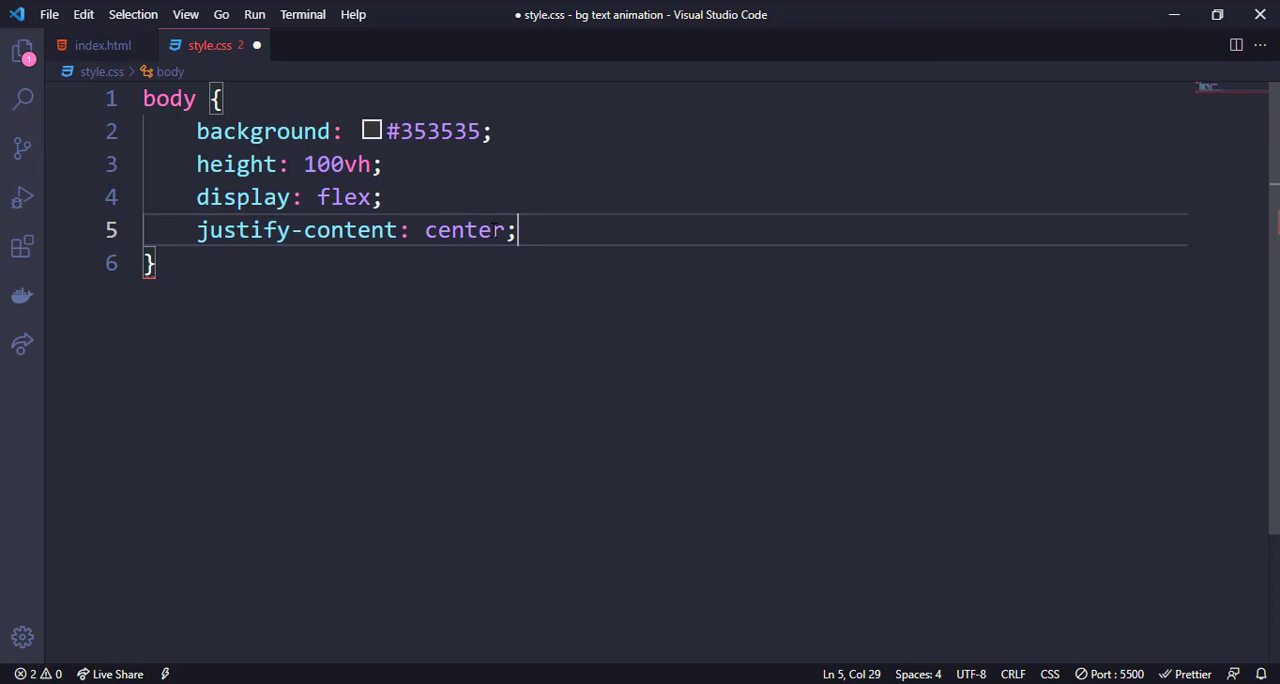
pyautogui.write('align-items: center;')
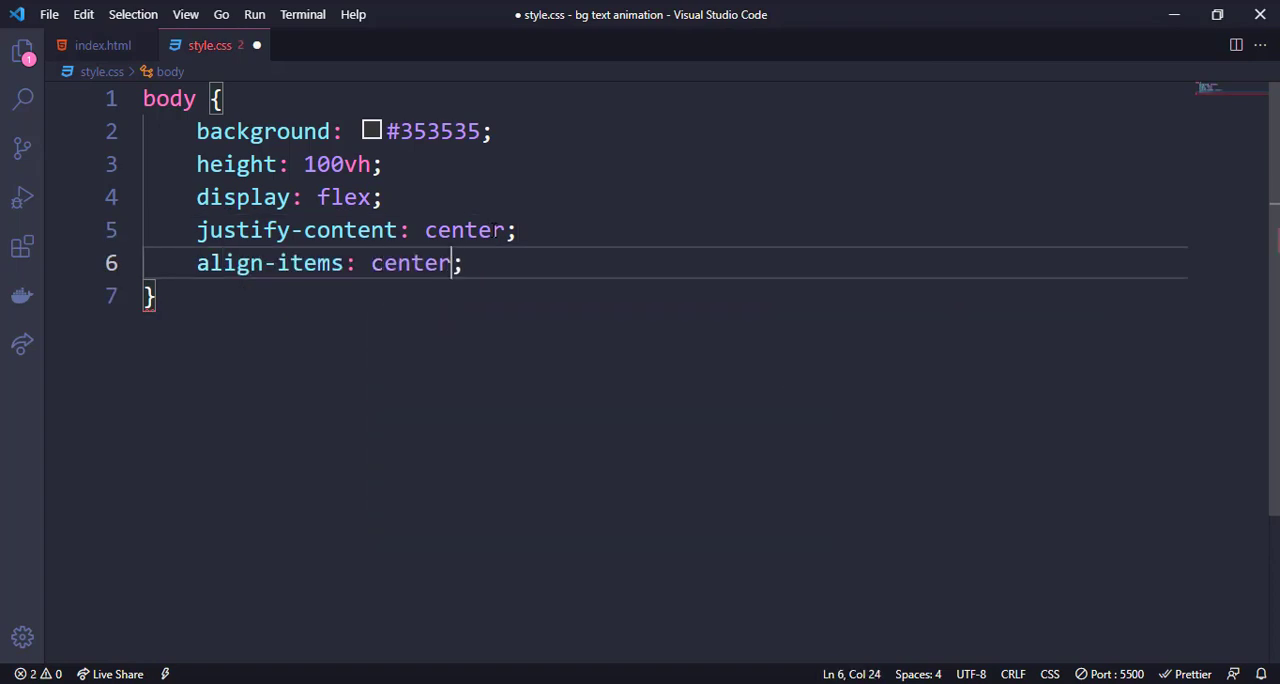
pyautogui.write('overflow: hidden;')
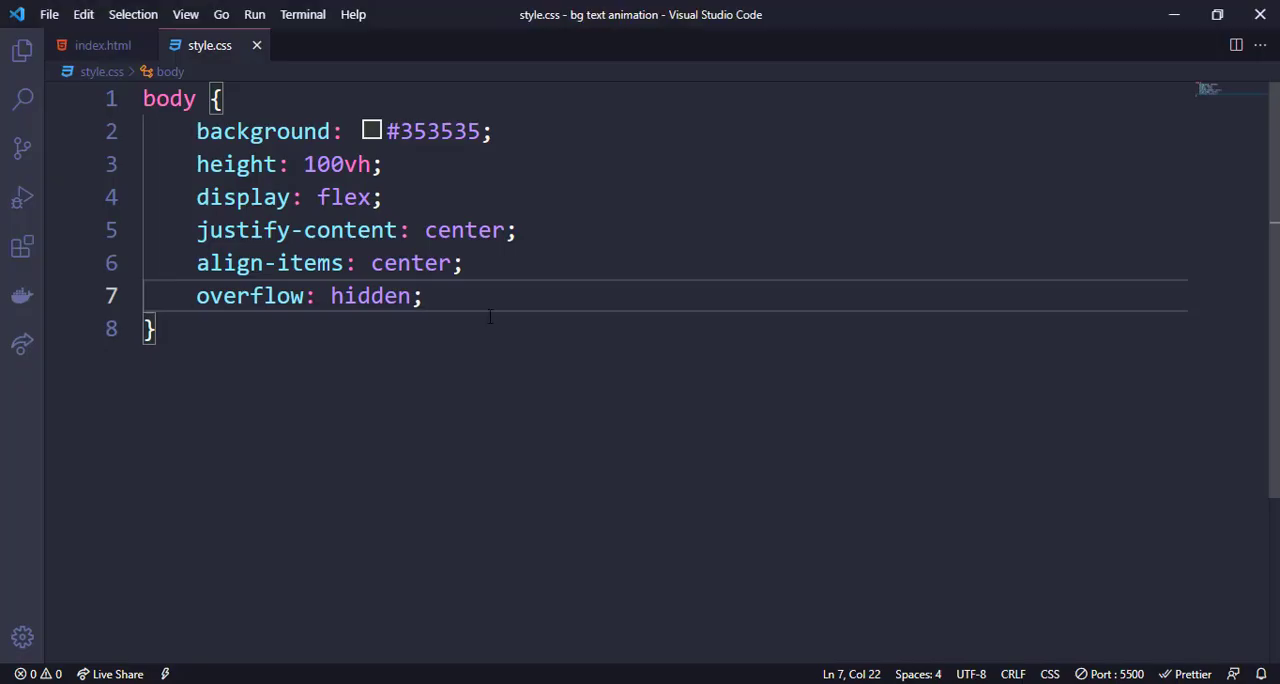
pyautogui.write('font-family: sans-serif;')
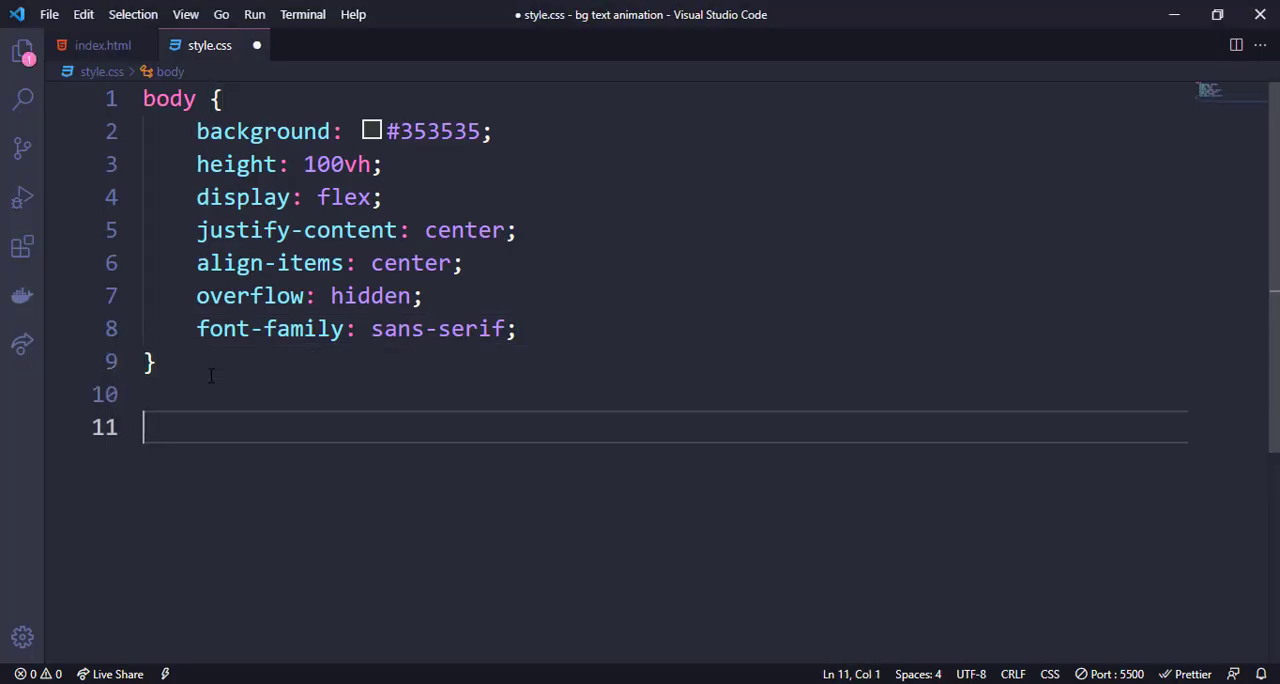
# Step: Check the heading in index.html, then start a .container h1 rule in style.css
pyautogui.click(103, 45)
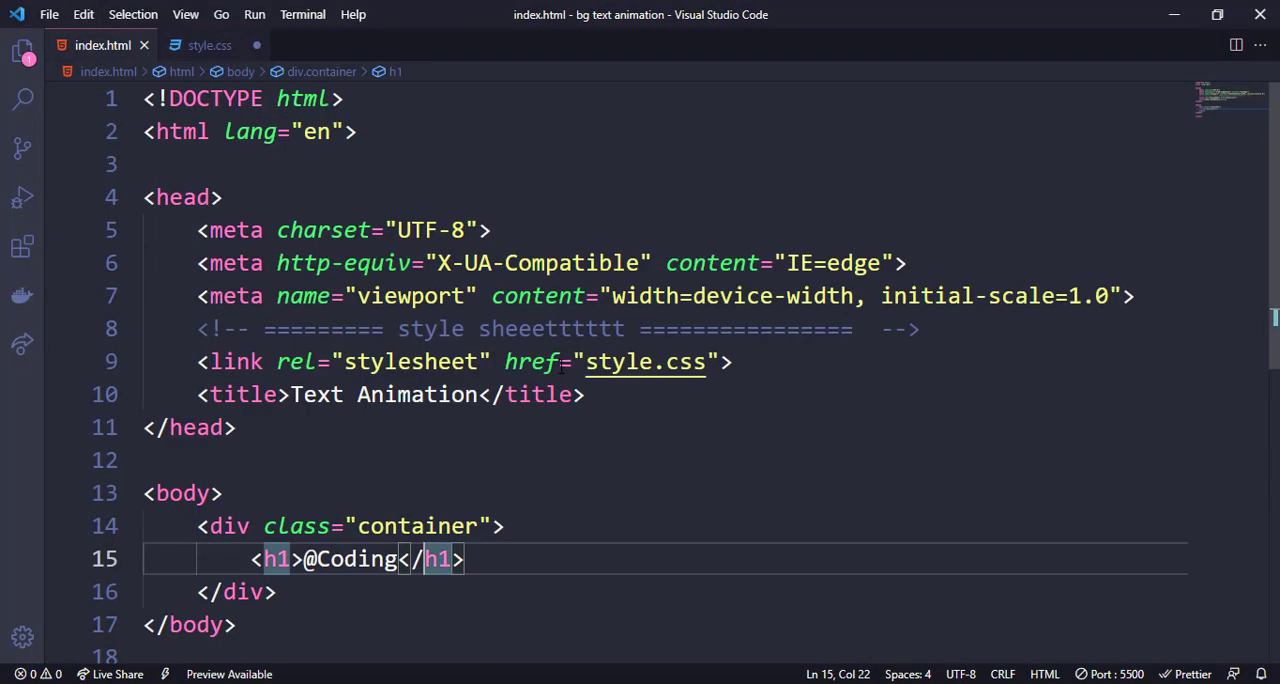
pyautogui.click(209, 45)
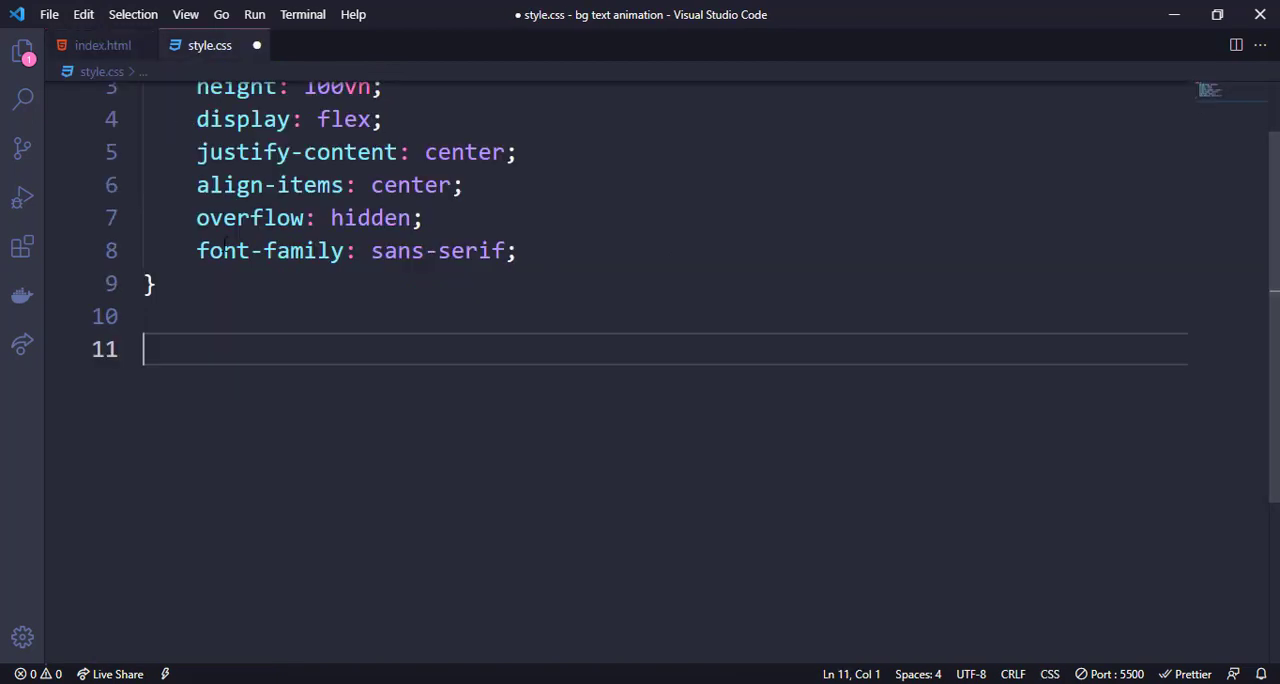
pyautogui.write('.container h1{')
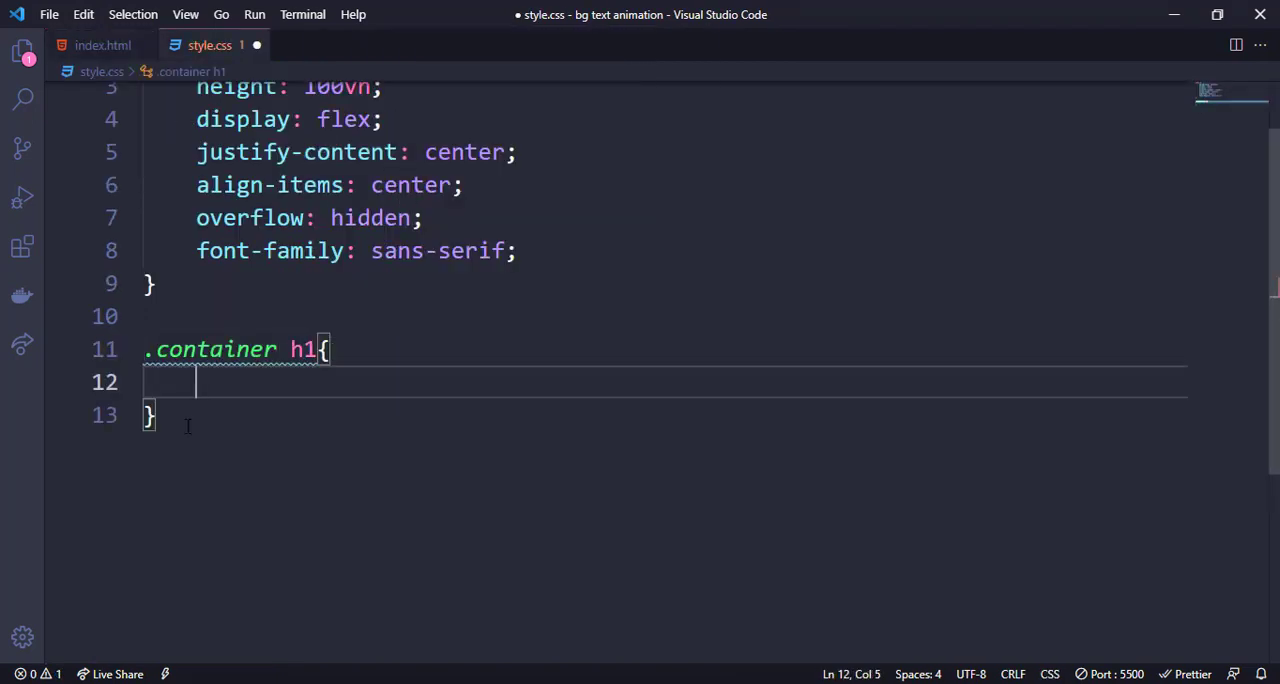
# Step: Set the .container h1 color to #fff, font-size to 92px and font-weight to bold
pyautogui.write('color: #fff;')
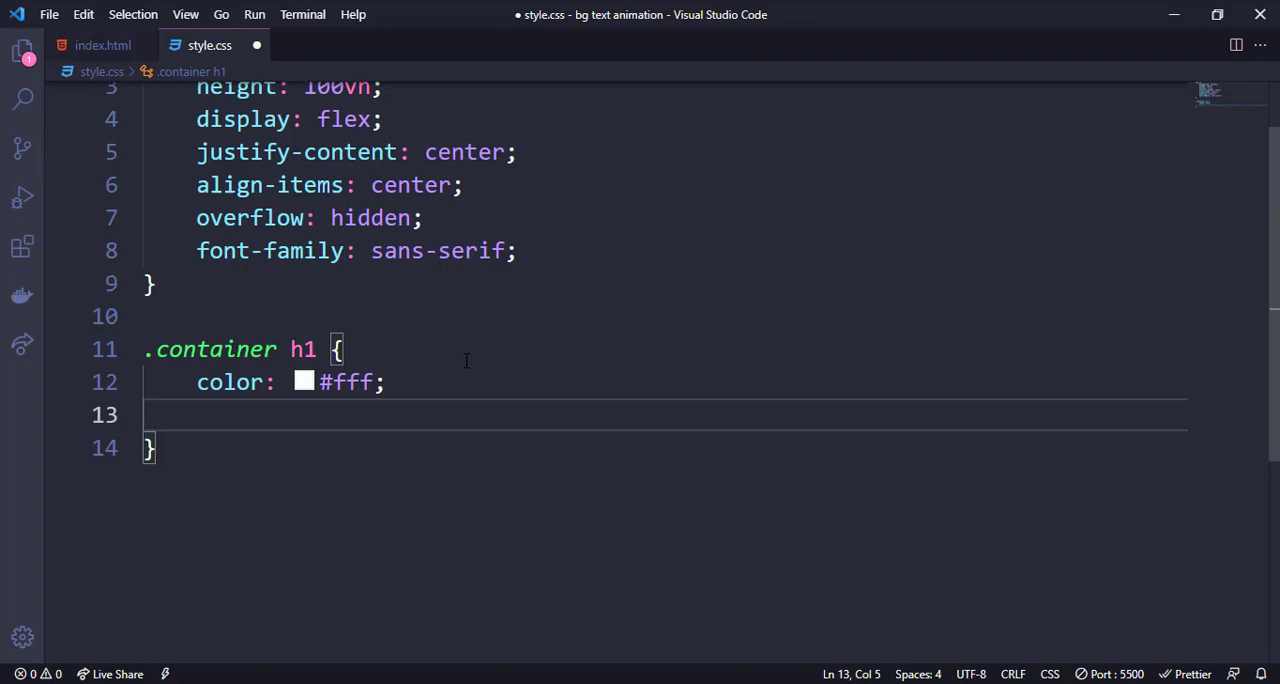
pyautogui.write('font-size: 92px;')
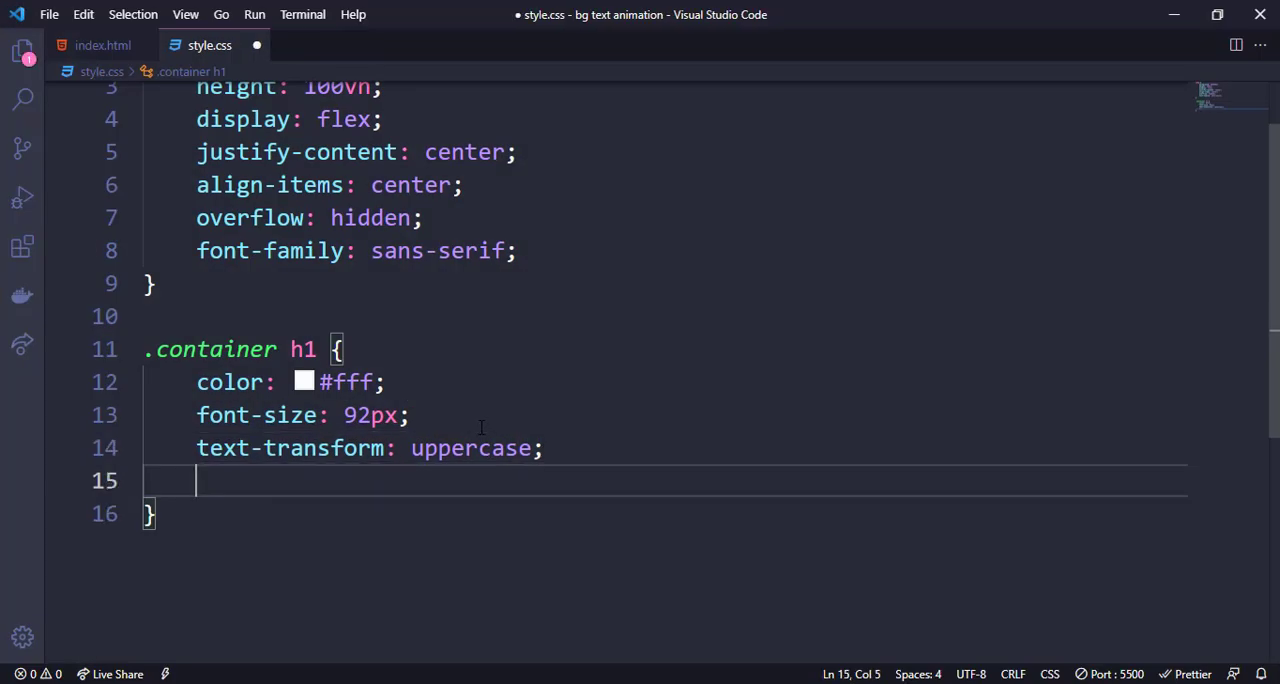
pyautogui.write('font-weight: bold;')
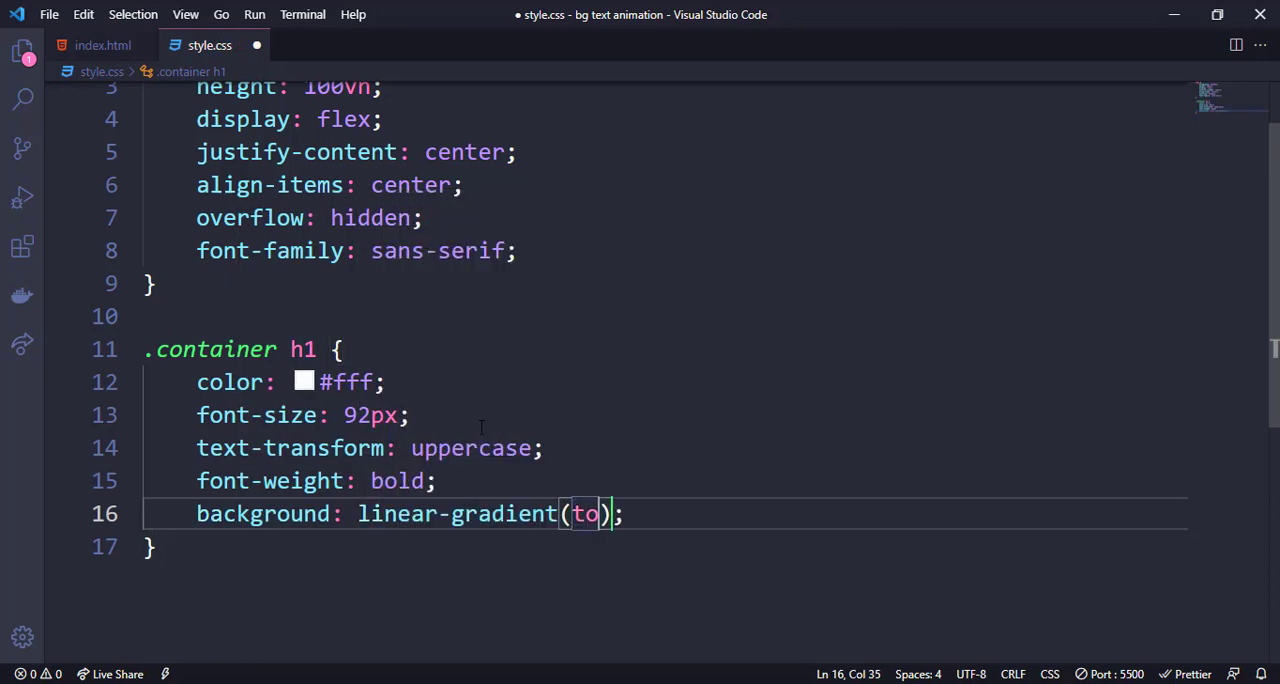
# Step: Set the heading background to linear-gradient(to right, #ffc107, #03a9f4, #e91e63)
pyautogui.write('right ,')
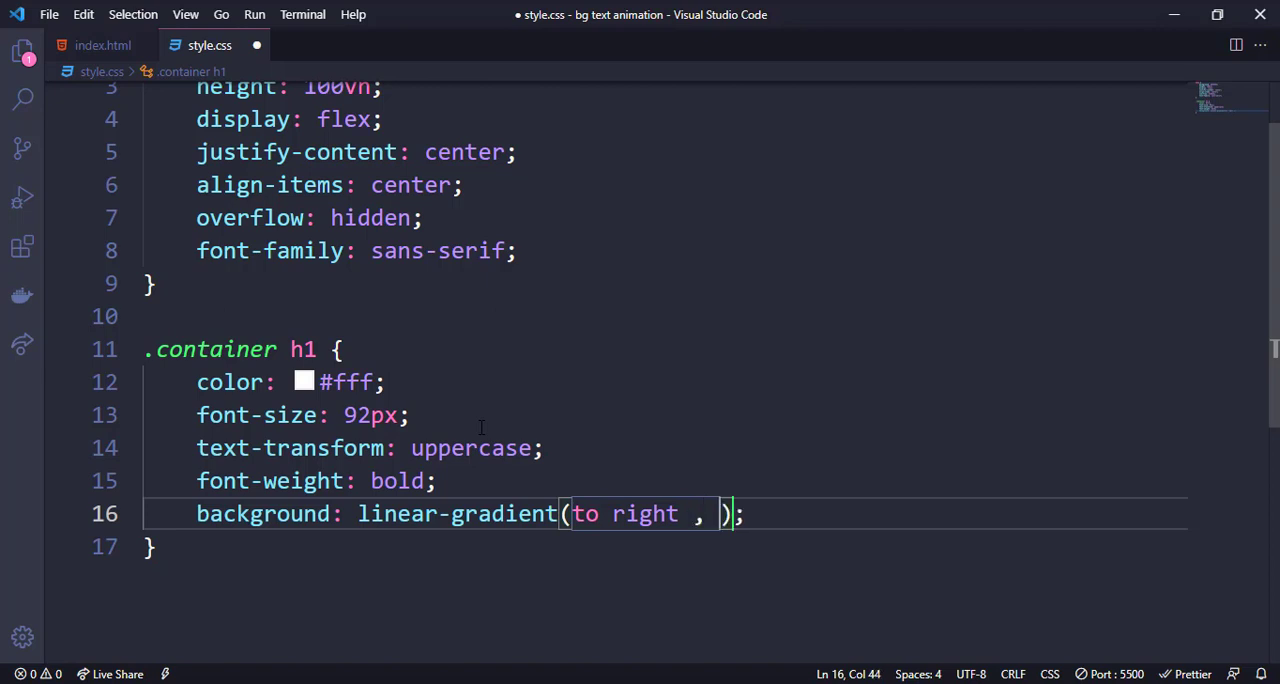
pyautogui.write('#ffc107 , #')
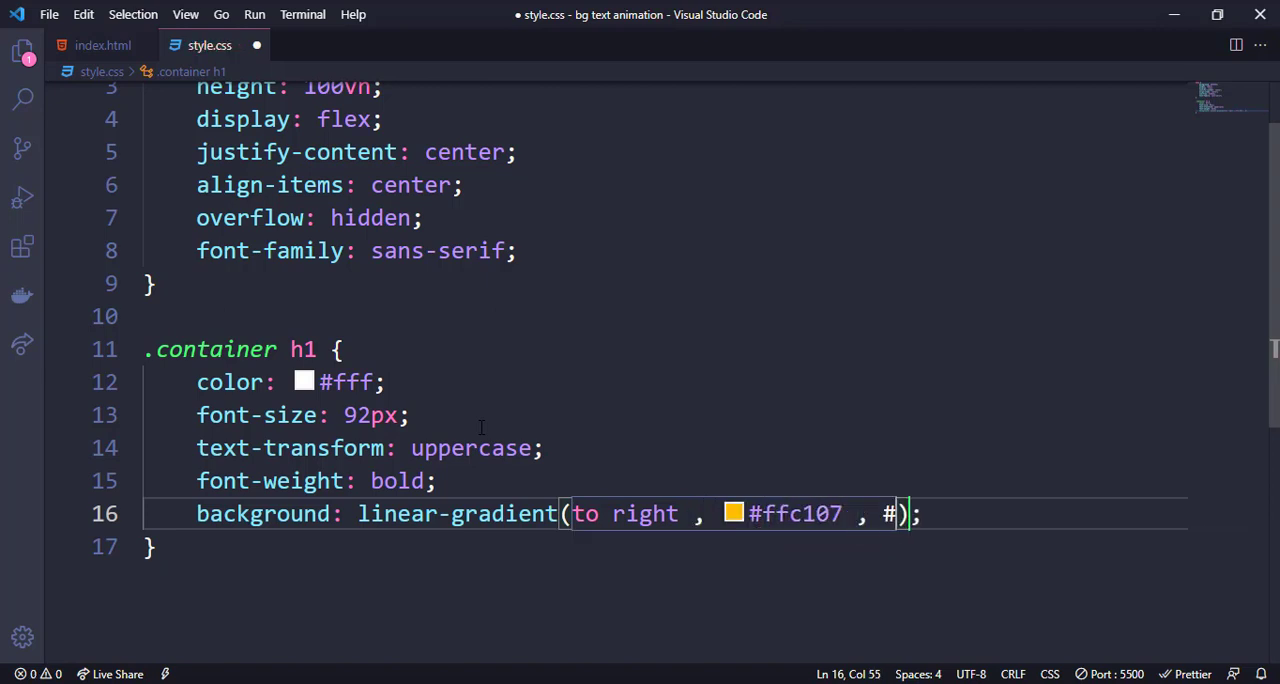
pyautogui.write('03a')
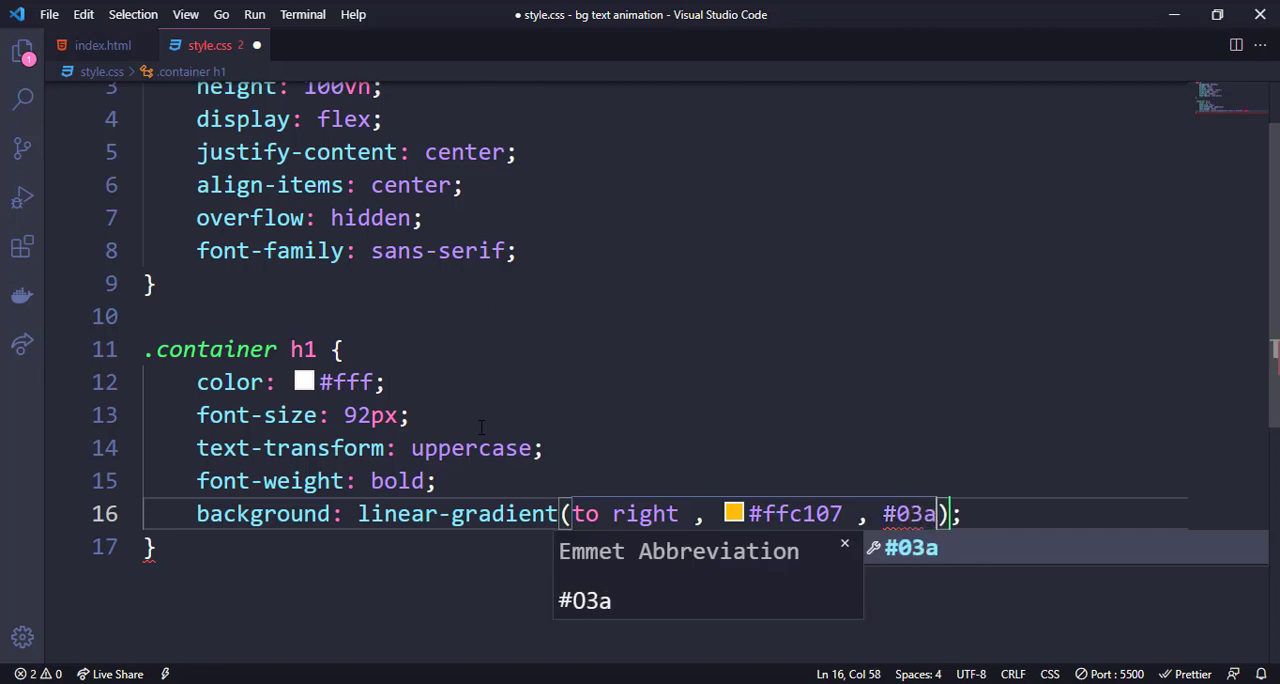
pyautogui.write('9f4')
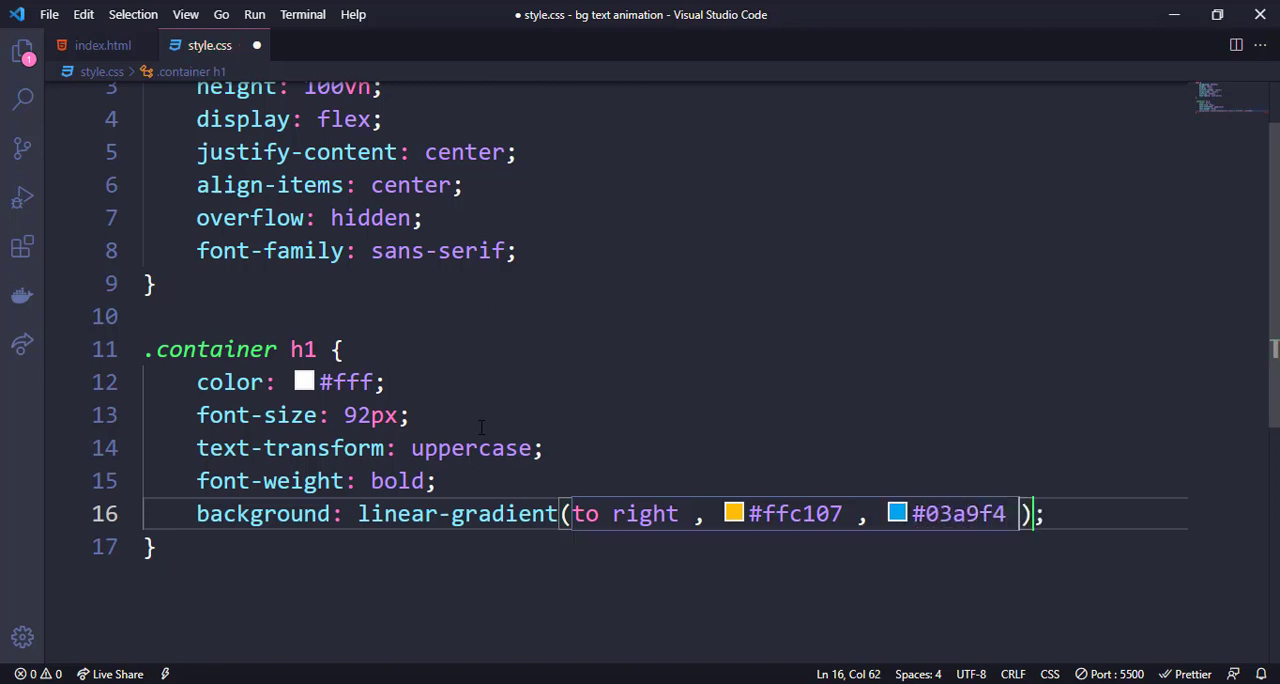
pyautogui.write(', #e91e63')
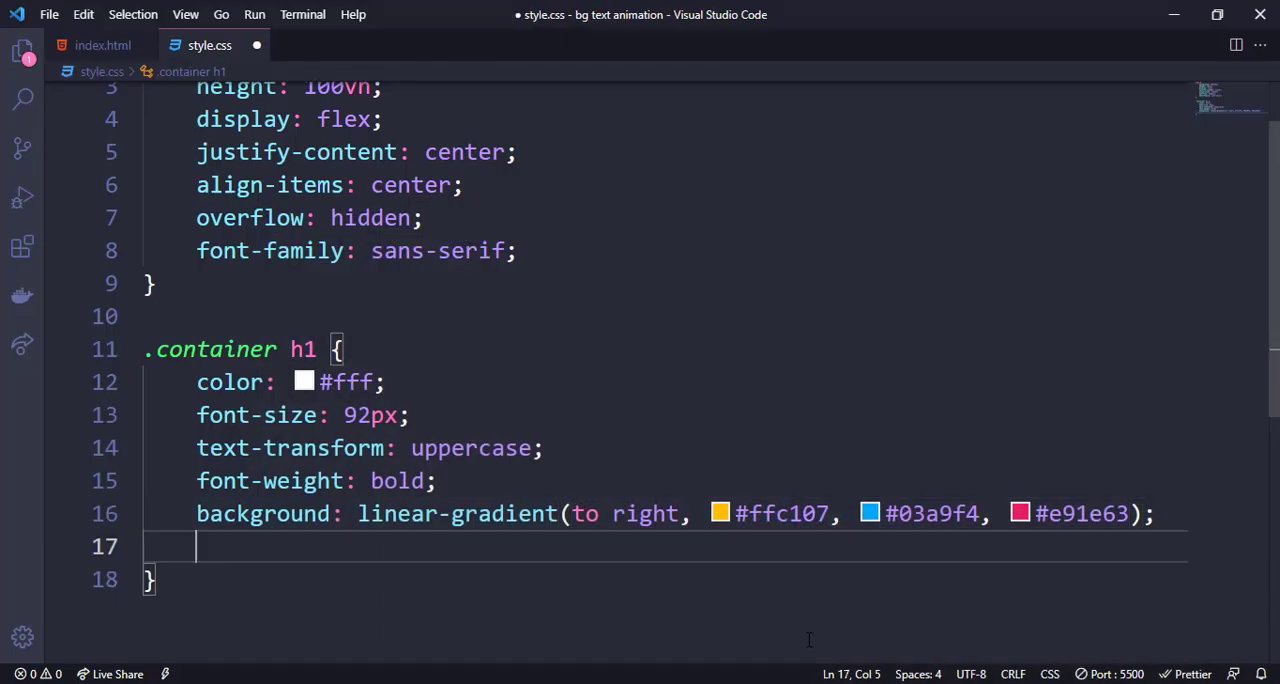
pyautogui.write('background-size: 2;')
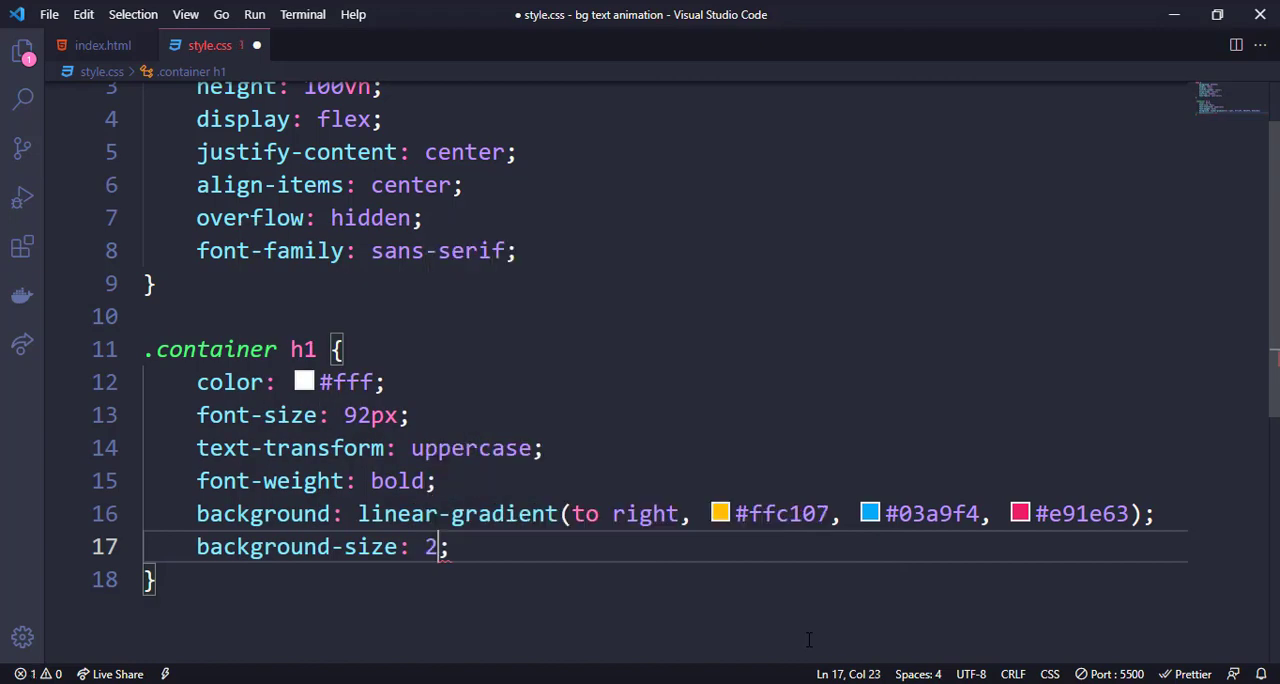
# Step: Add background-size 200% auto, text background-clip, transparent text fill, and 'text 2.5s linear infinite' animation
pyautogui.write('00% auto')
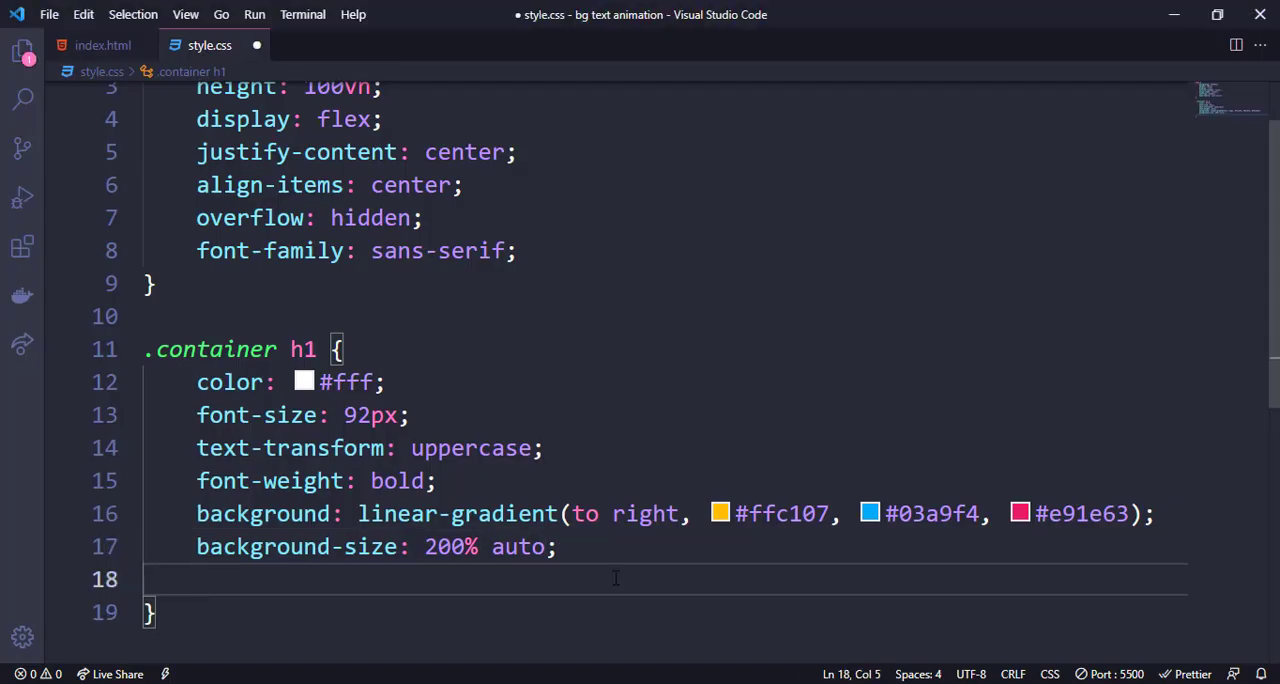
pyautogui.write('-webkit-background-clip: text;')
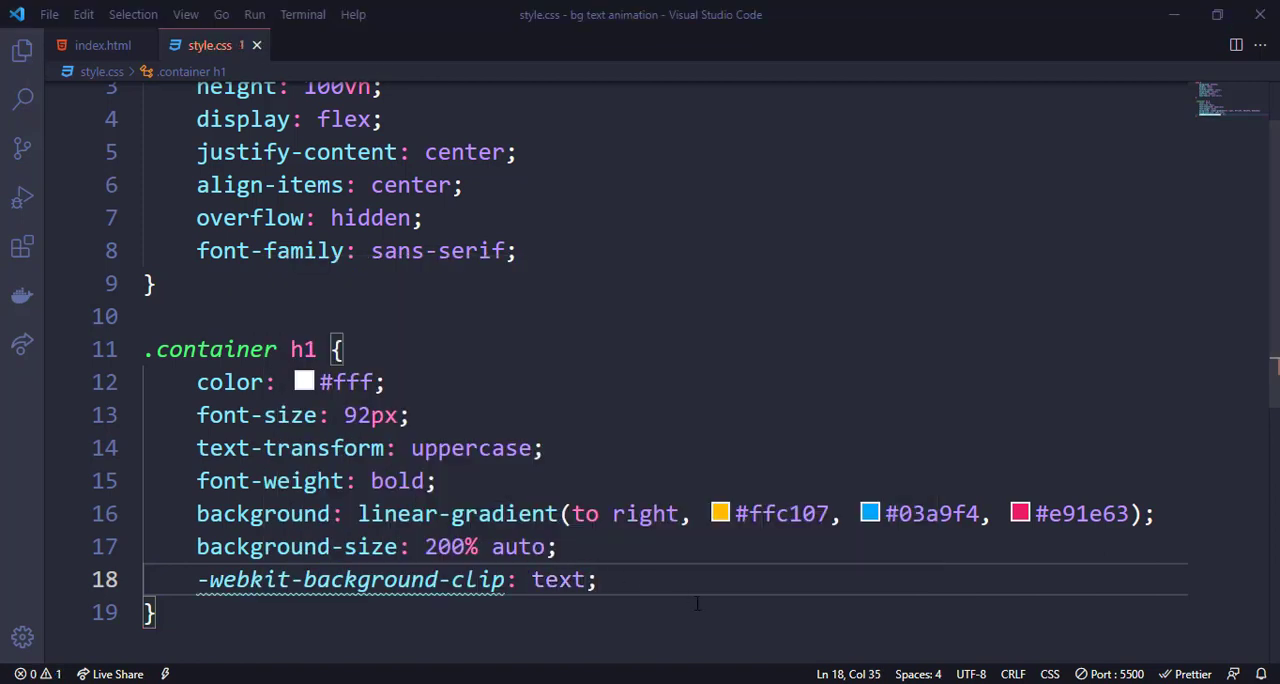
pyautogui.write('-webkit-text-fill-color: transparent;')
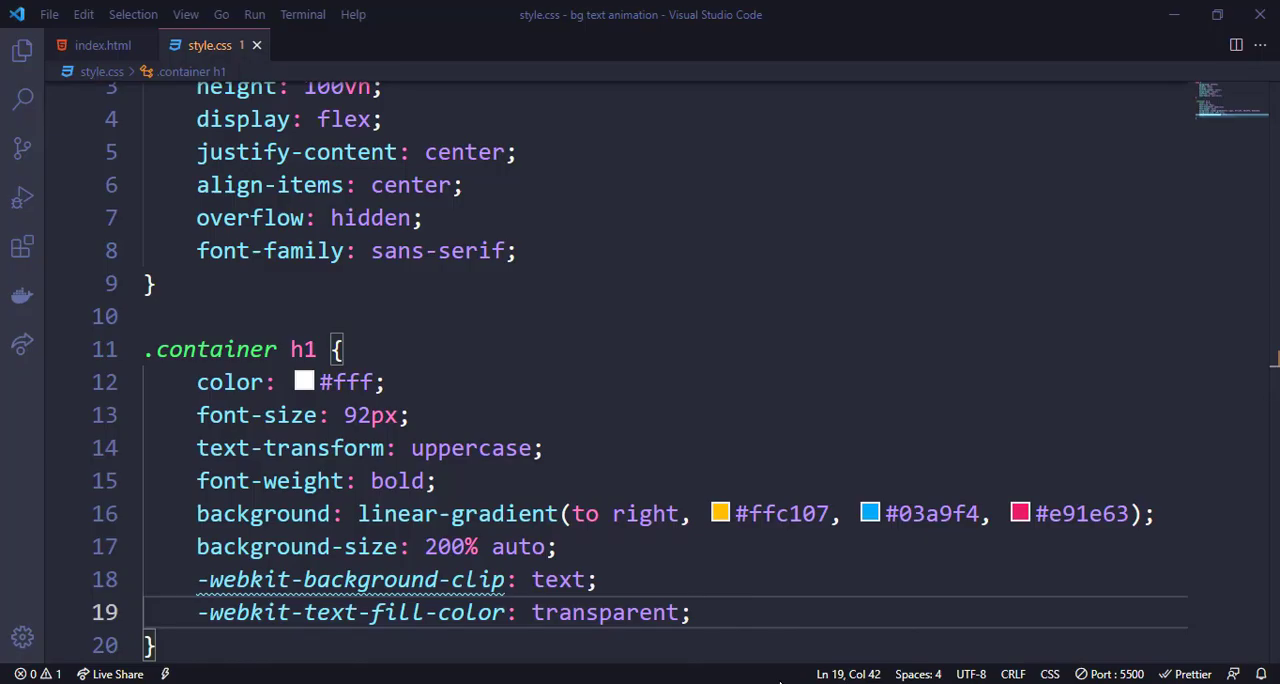
pyautogui.write('animation: text 2.5s ;')
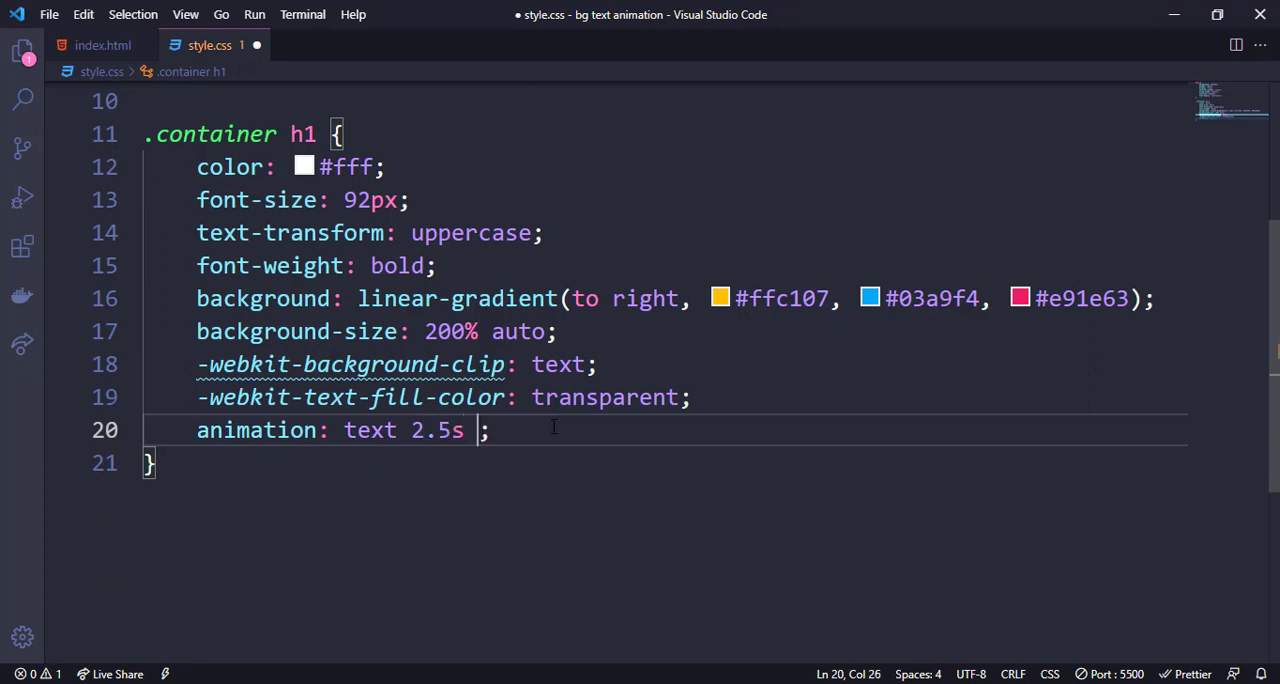
pyautogui.write('linear i')
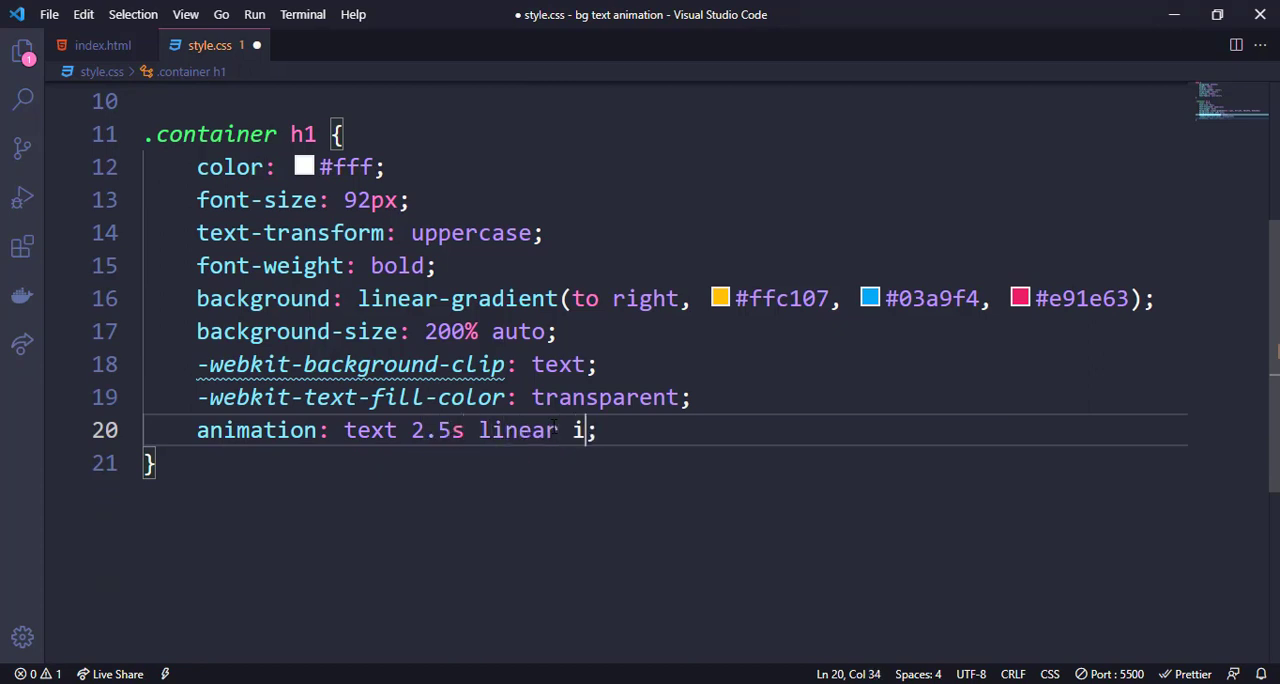
pyautogui.write('nfinite')
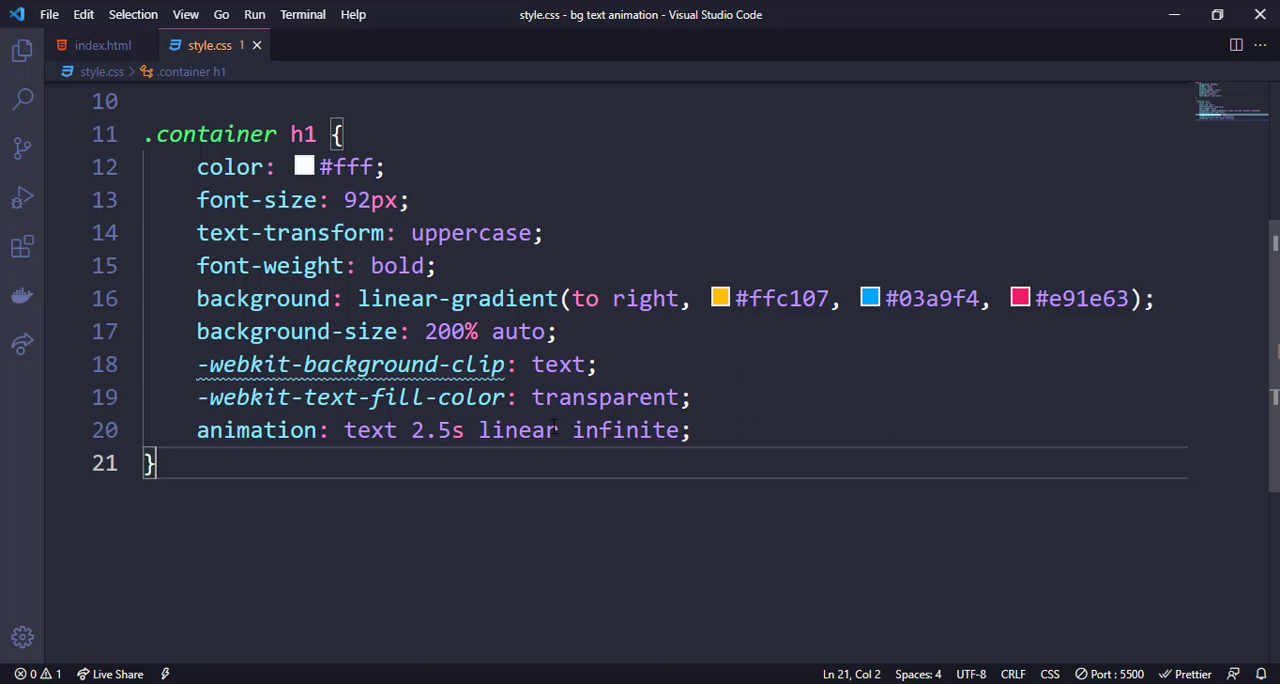
pyautogui.write('@keyframes')
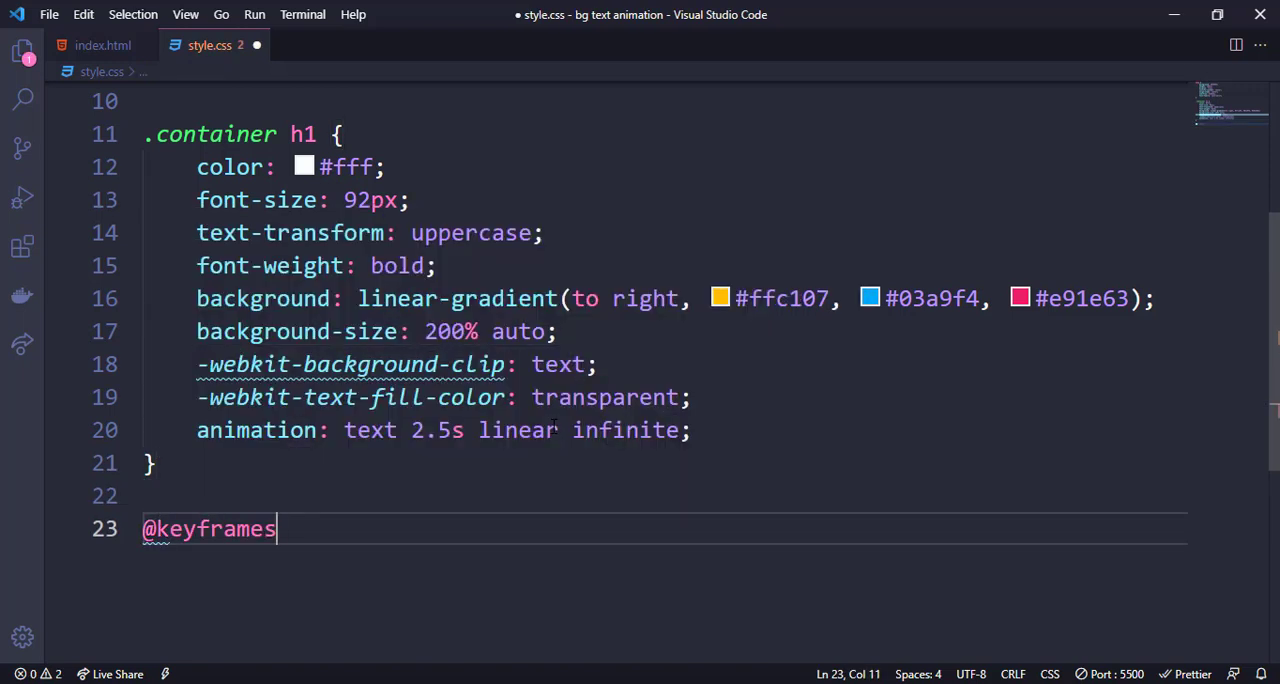
pyautogui.write('text{')
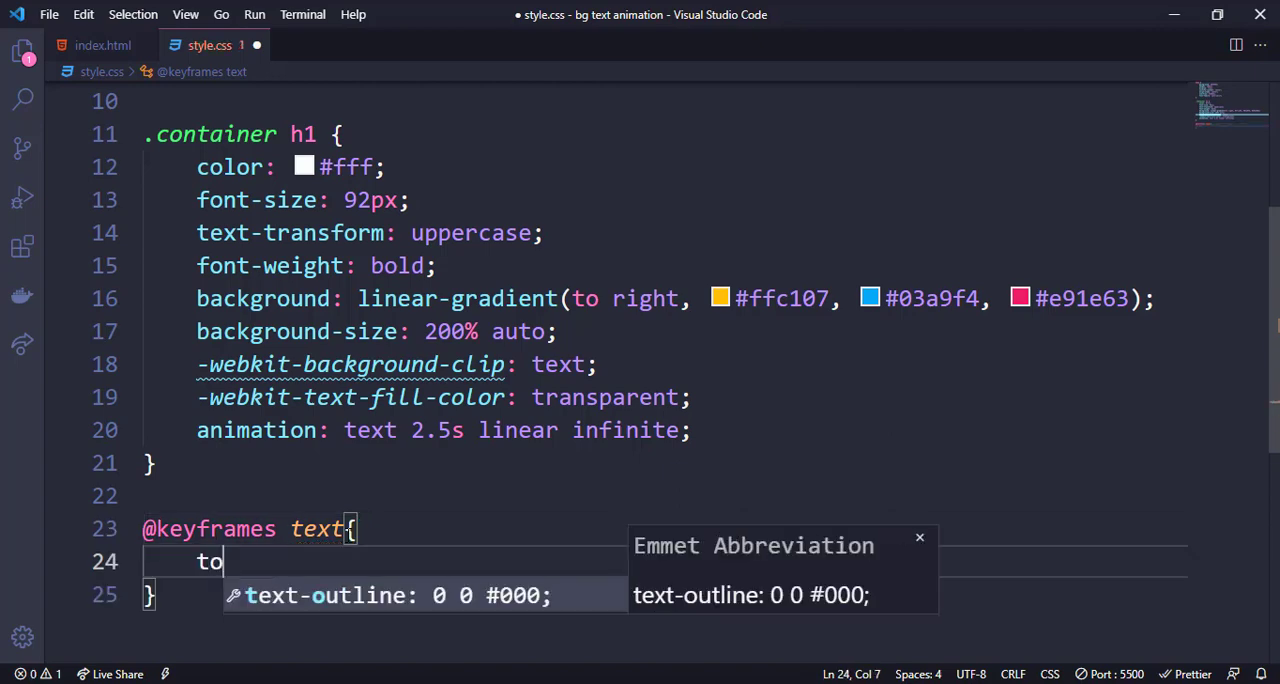
pyautogui.write('background-position: ;')
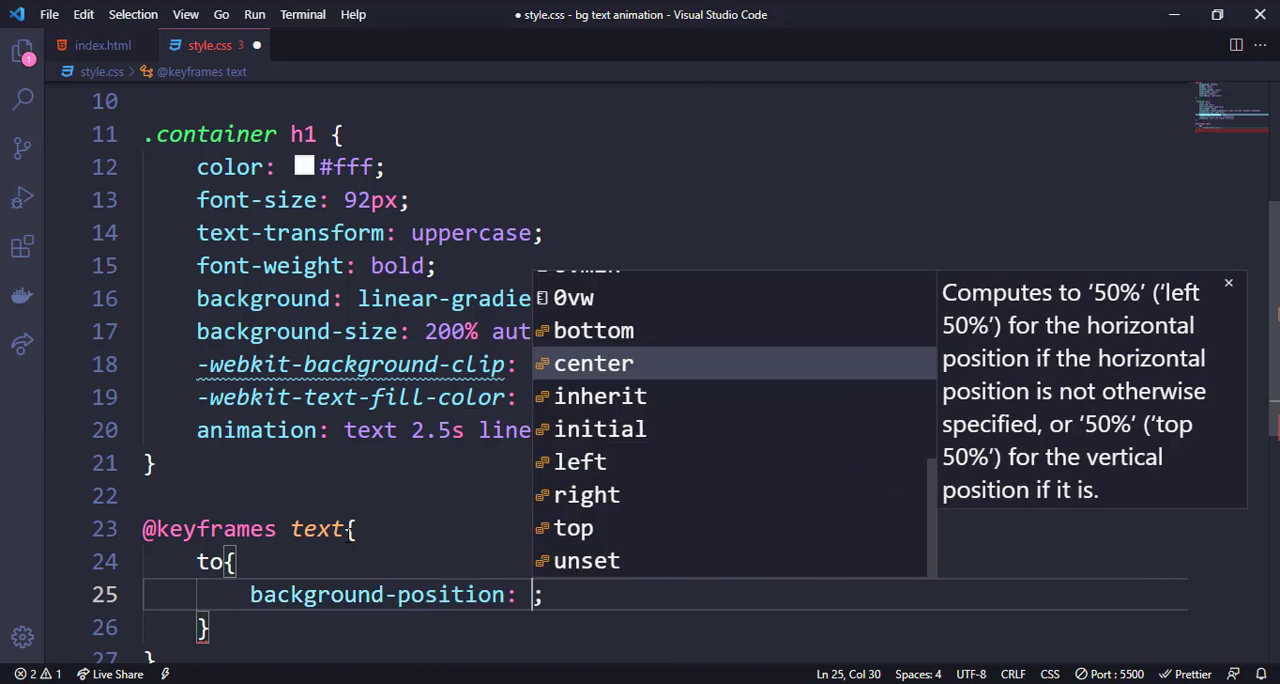
pyautogui.write('200% c')
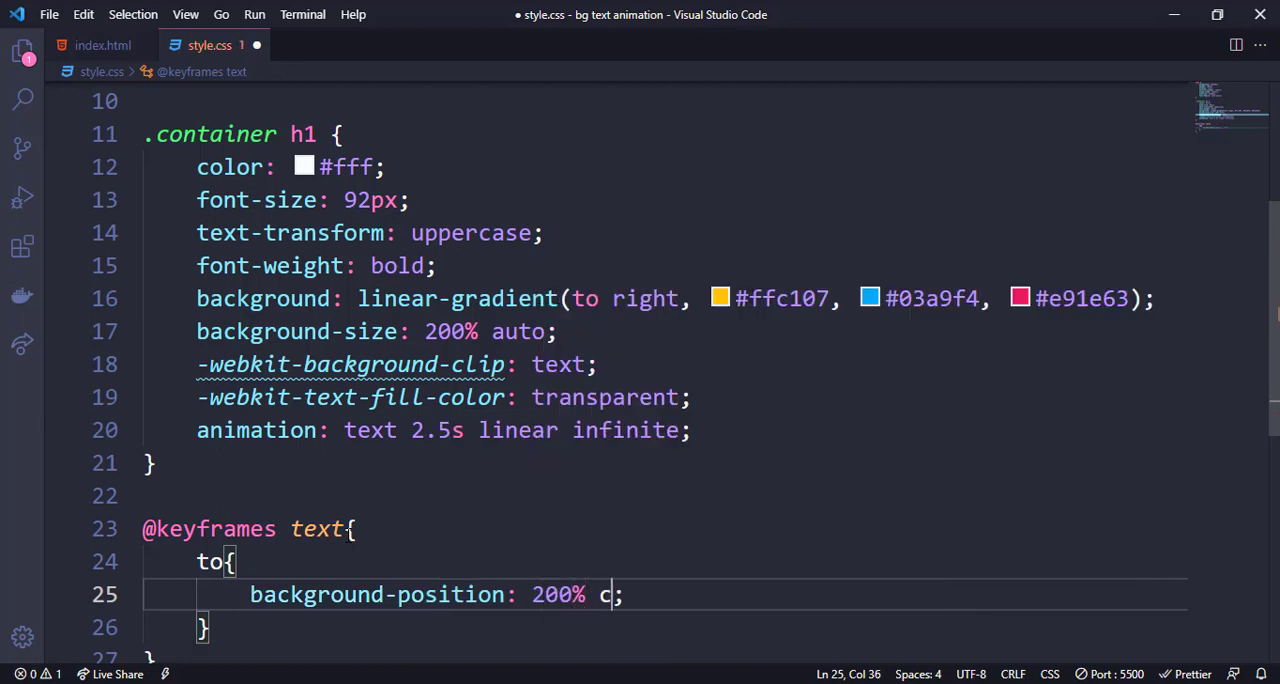
pyautogui.write('enter')
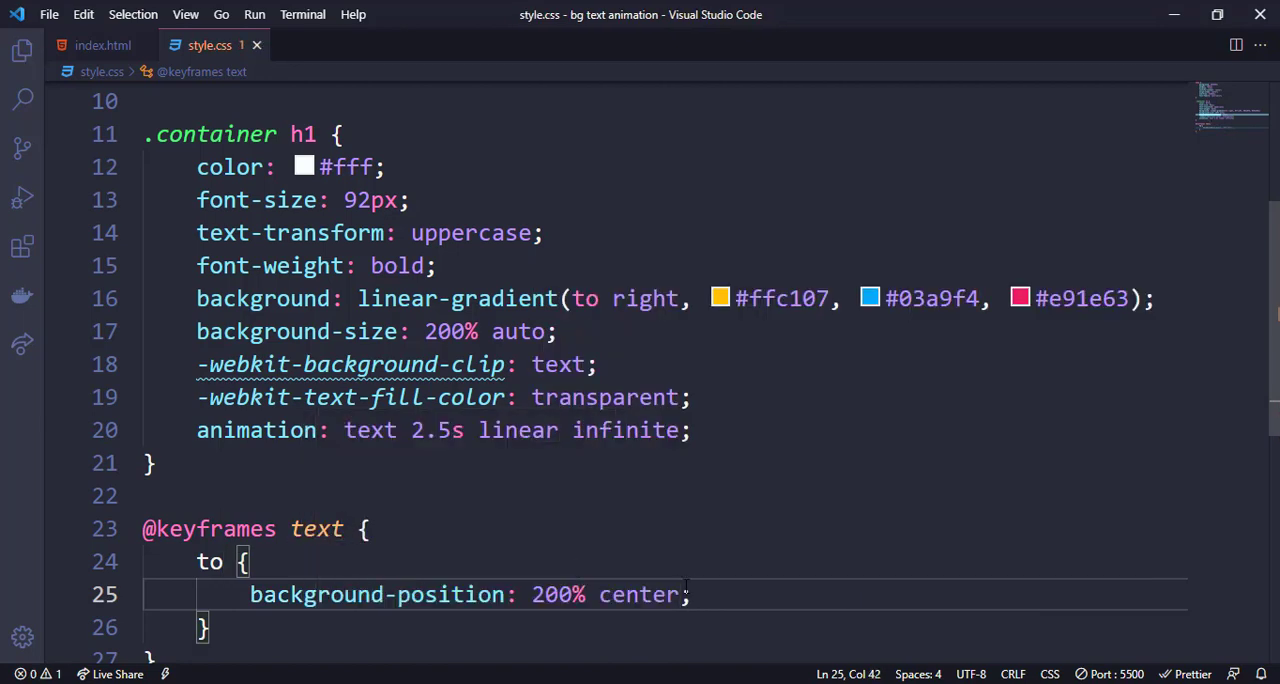